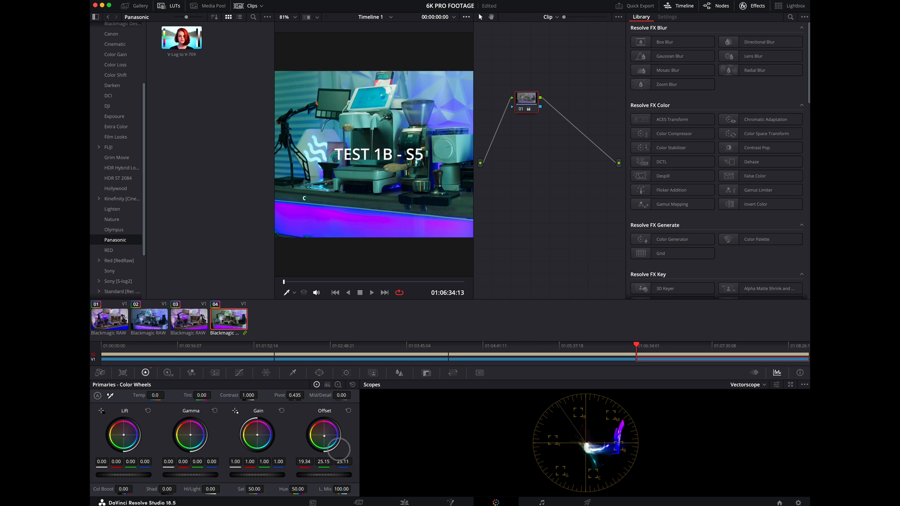
# Drag the Offset wheel puck toward blue then magenta until the balance reads about 25.02, 22.30, 30.41.
pyautogui.moveTo(338, 451); pyautogui.dragTo(357, 441)
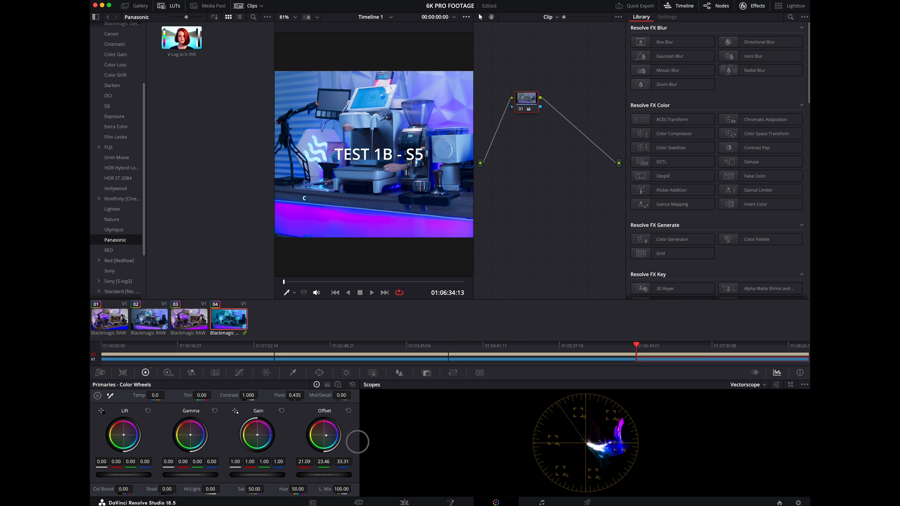
pyautogui.moveTo(358, 441); pyautogui.dragTo(347, 435)
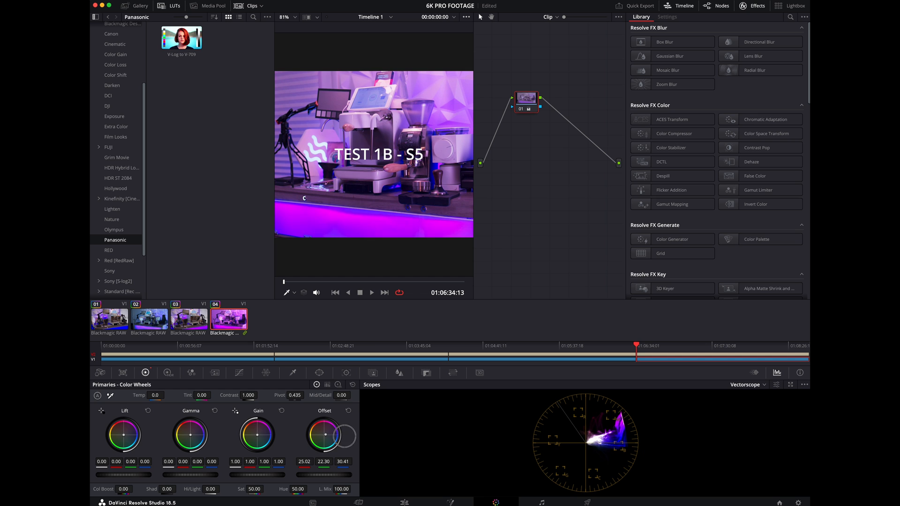
pyautogui.moveTo(339, 435); pyautogui.dragTo(324, 434)
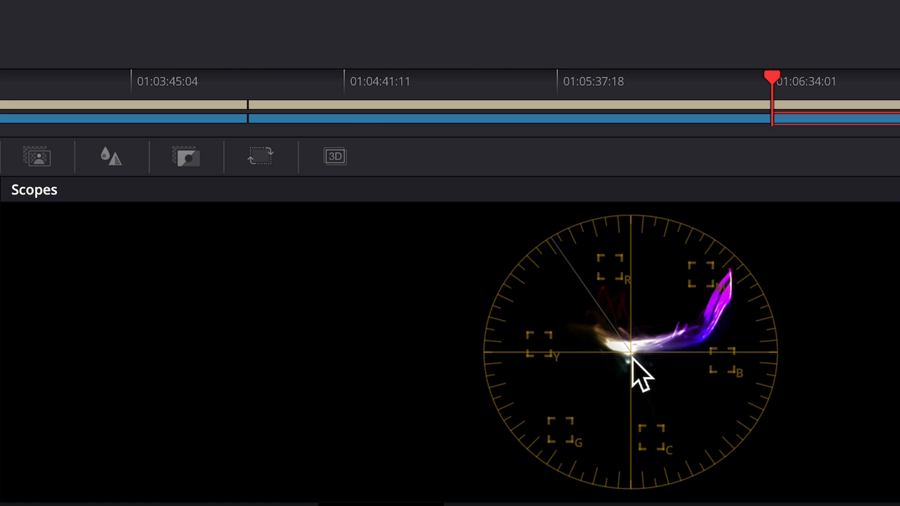
pyautogui.moveTo(641, 376)
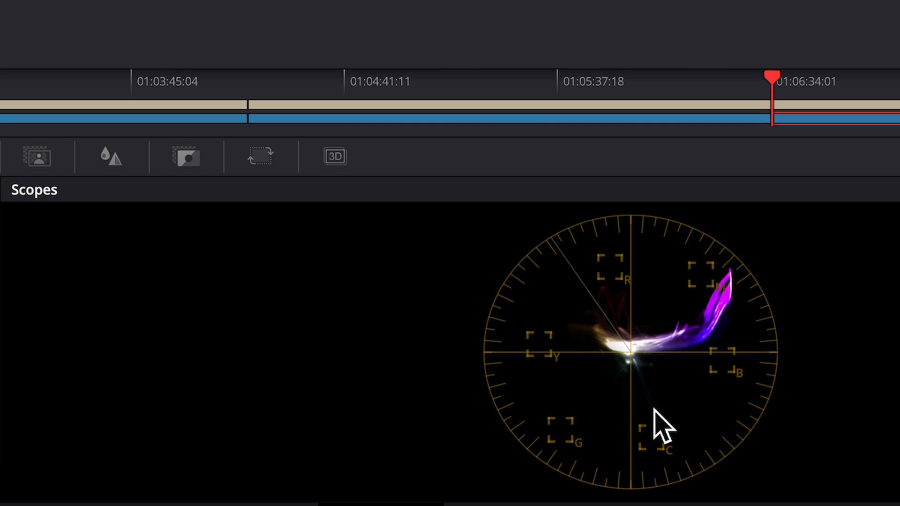
pyautogui.moveTo(745, 330)
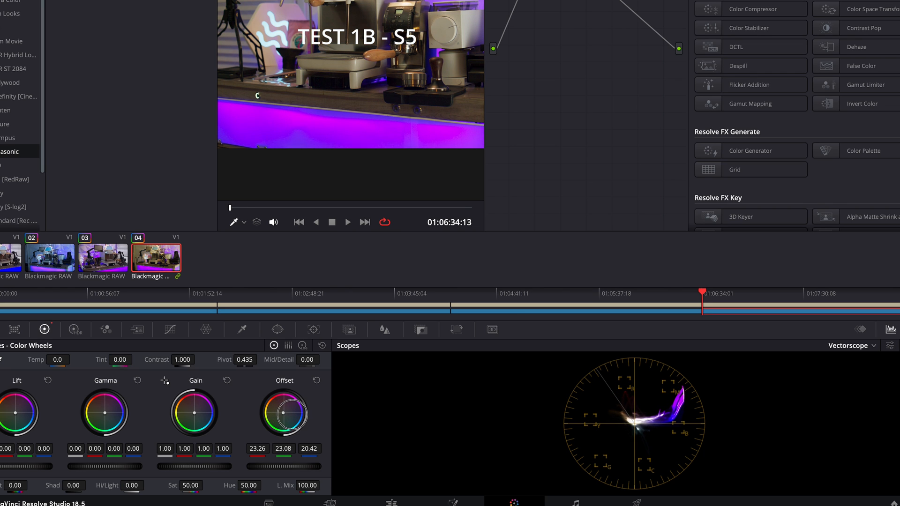
# Nudge the Offset puck toward cyan to lower red, then fine-tune the cast against the vectorscope.
pyautogui.moveTo(284, 411); pyautogui.dragTo(290, 405)
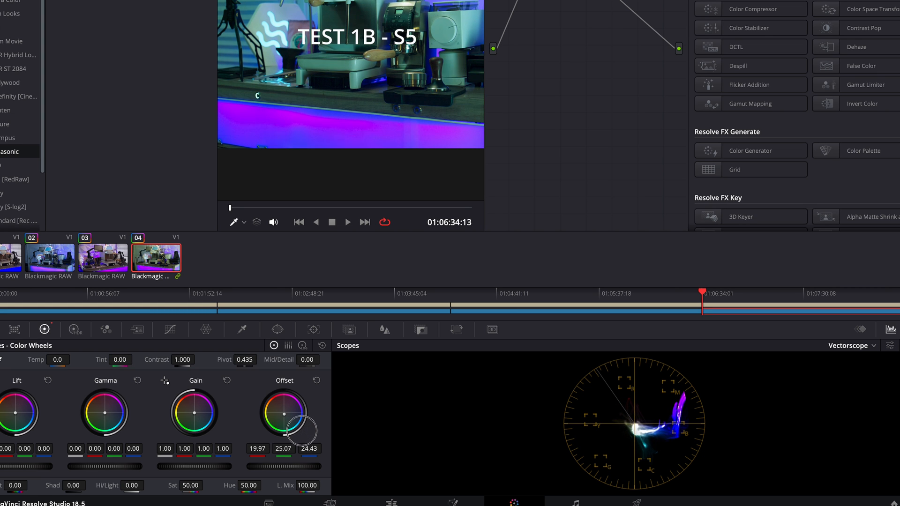
pyautogui.moveTo(292, 427); pyautogui.dragTo(327, 424)
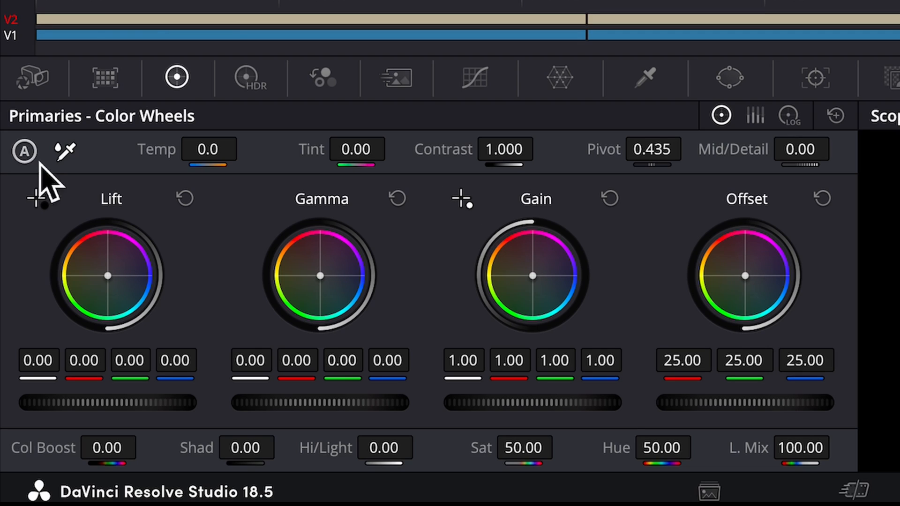
pyautogui.moveTo(57, 219)
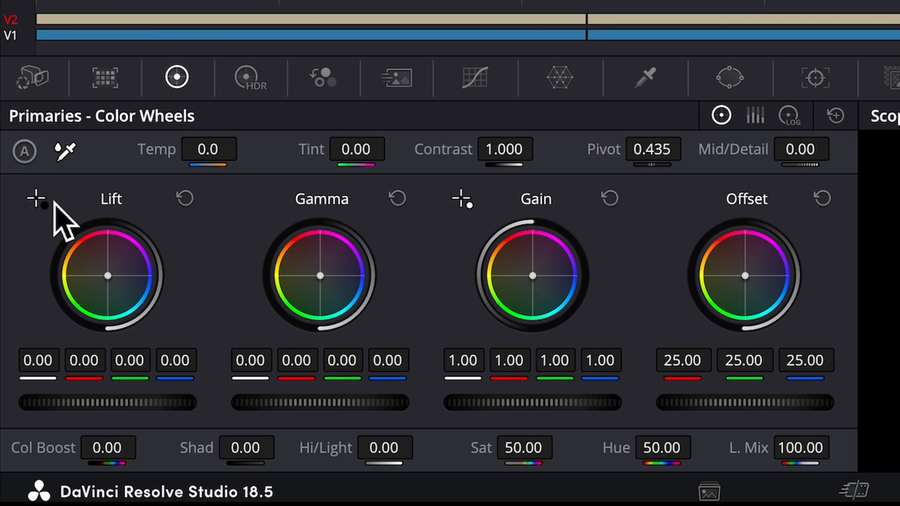
pyautogui.moveTo(454, 230)
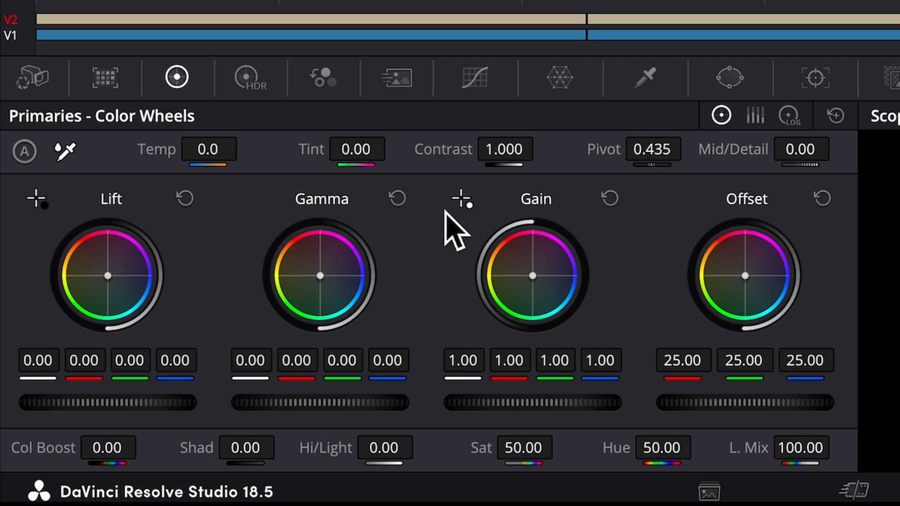